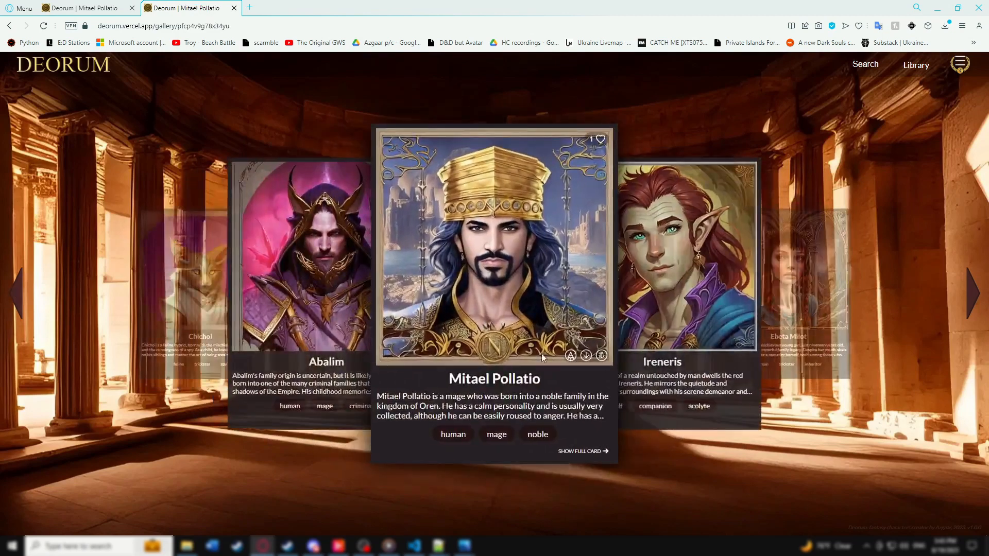
mouse_move(647, 457)
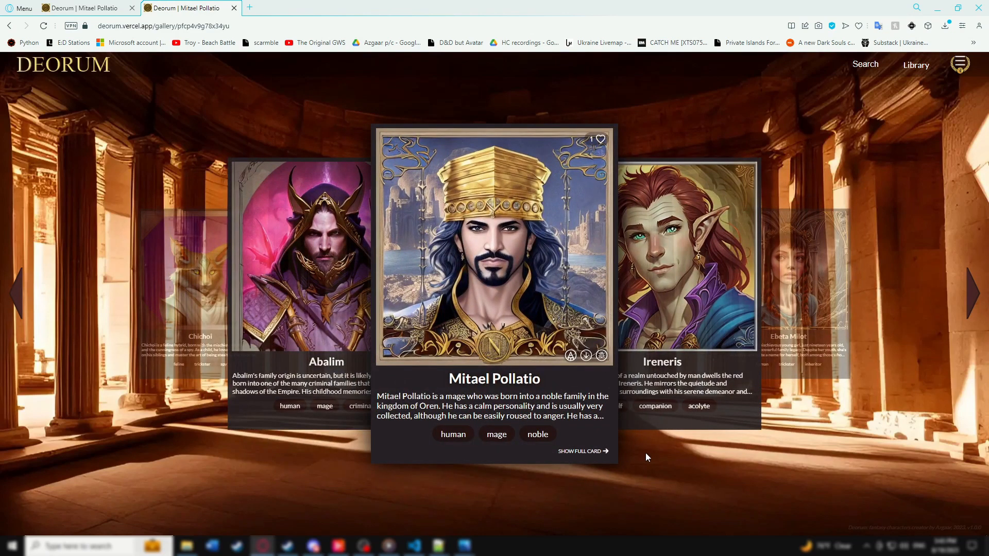
mouse_move(651, 458)
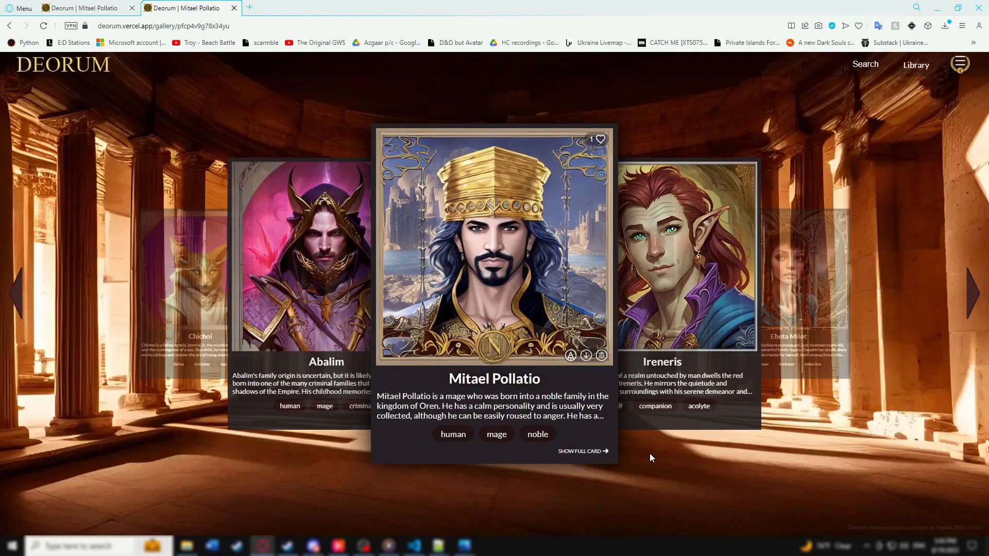
mouse_move(590, 458)
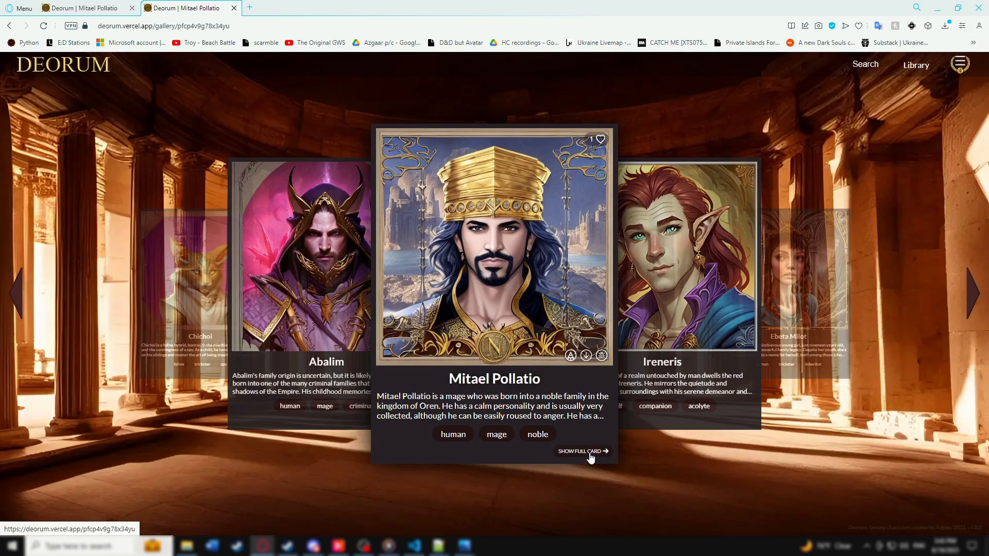
Step: Show Mitael Pollatio's full character card with portrait, stats and backstory
click(580, 451)
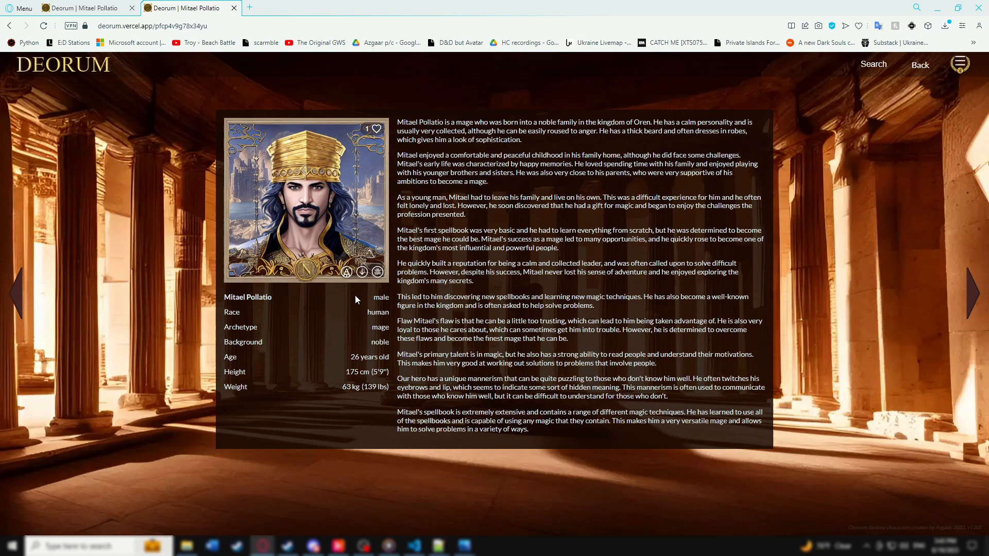
mouse_move(359, 291)
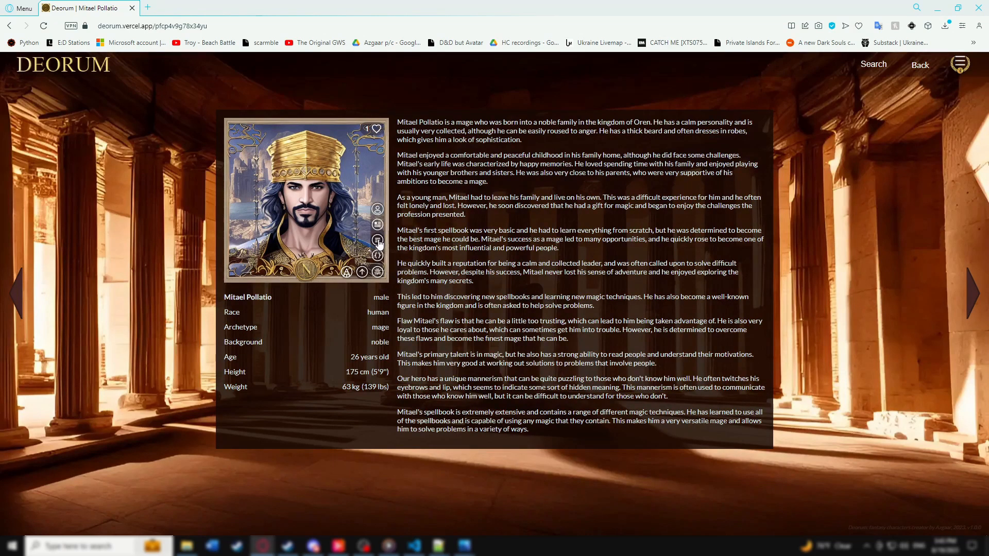
mouse_move(378, 224)
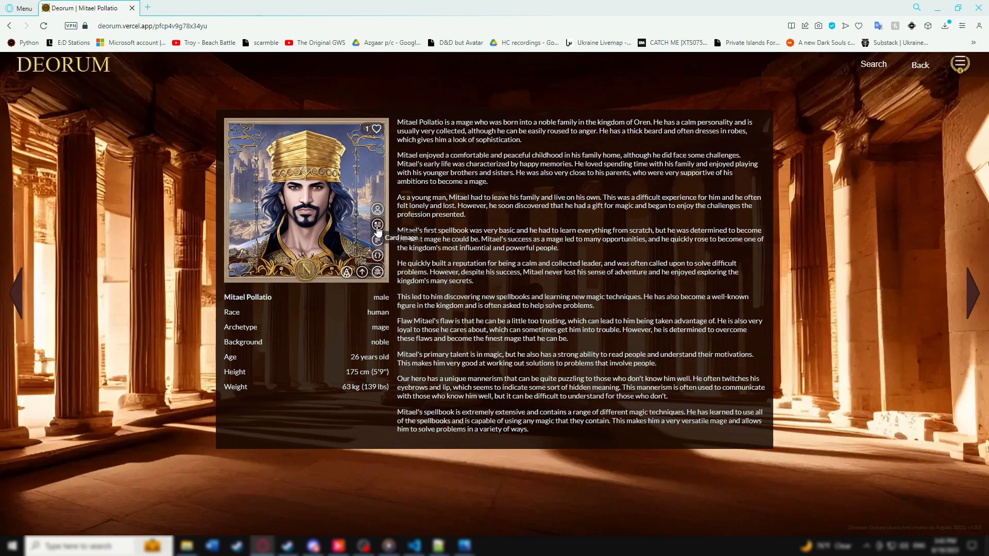
mouse_move(377, 210)
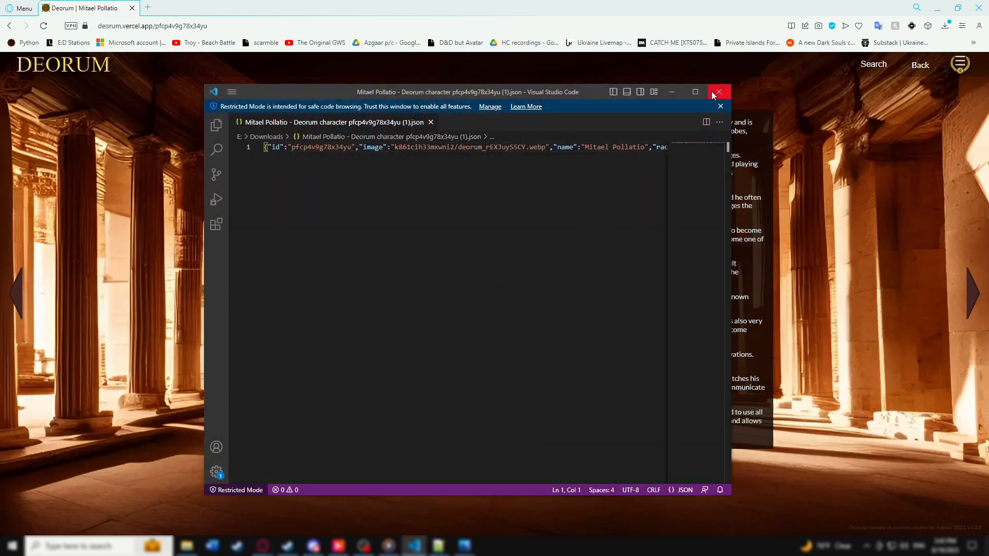
click(719, 92)
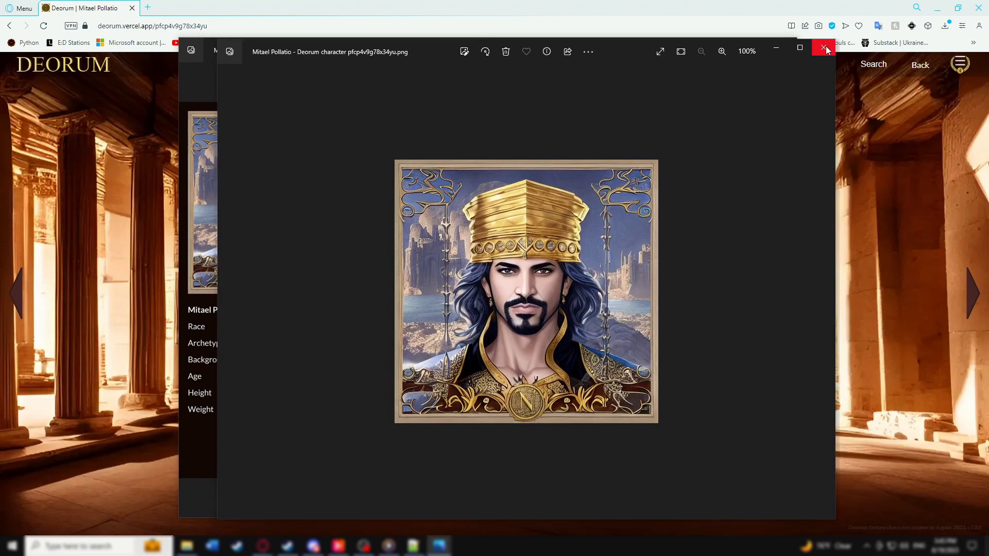
click(823, 47)
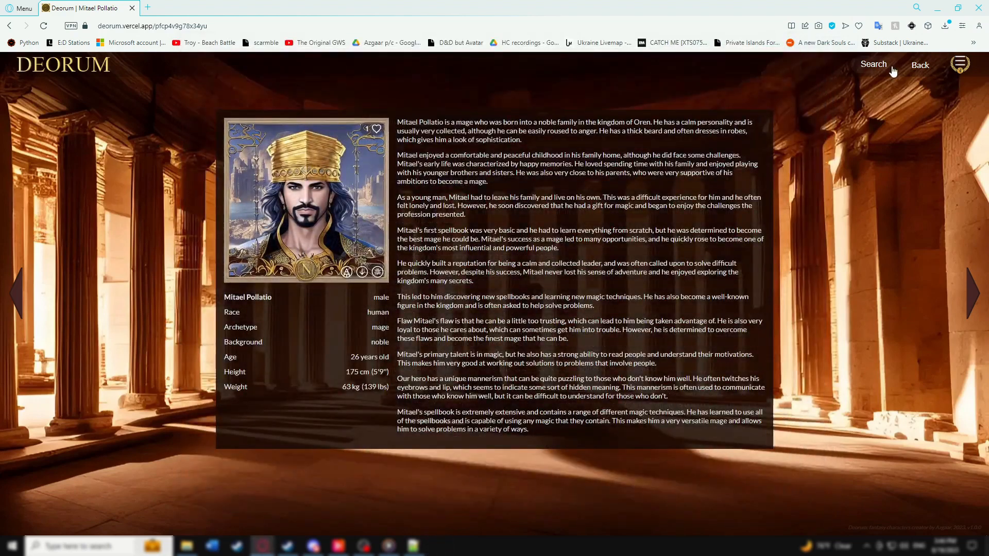
Step: Search for male human characters, returning a gallery led by Tartis Thrazgor
click(874, 64)
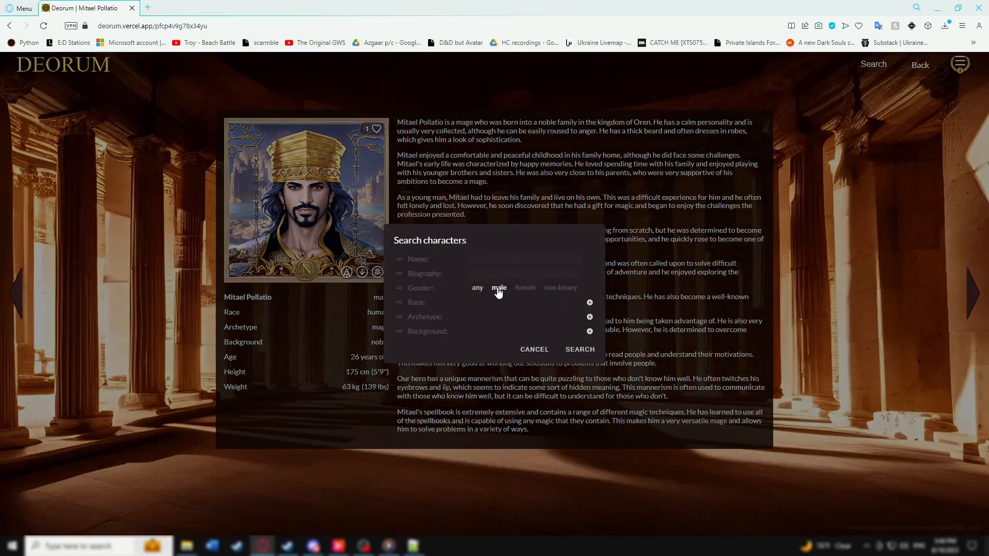
click(478, 287)
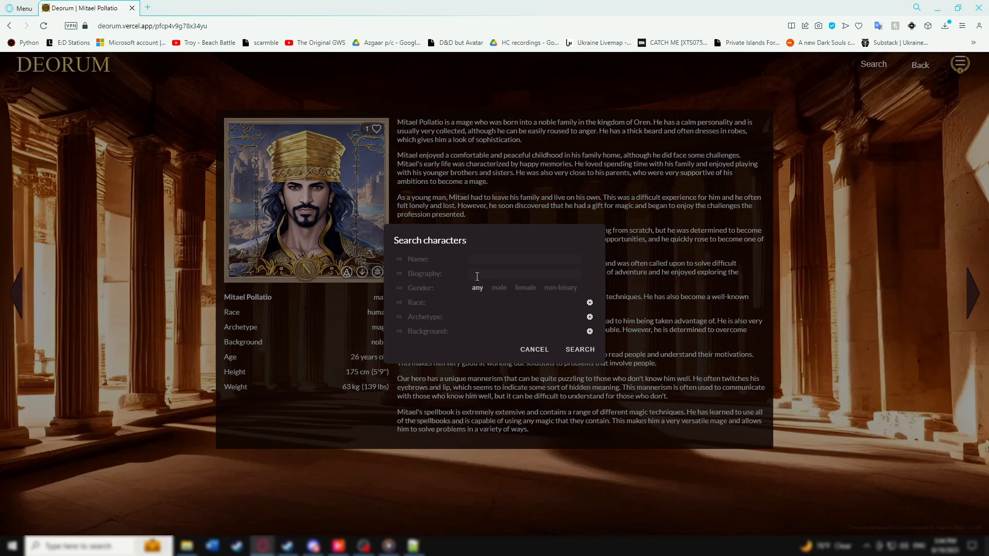
click(590, 303)
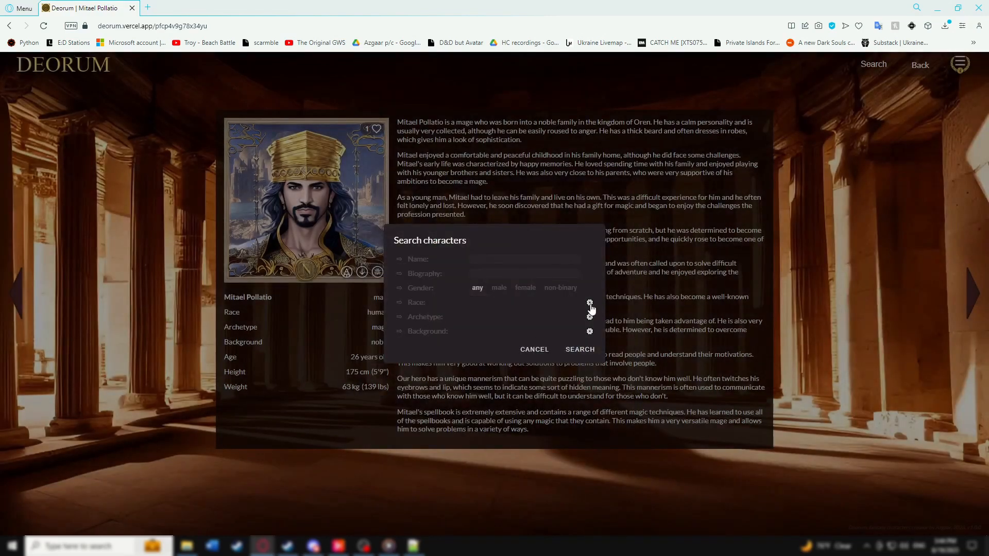
click(589, 302)
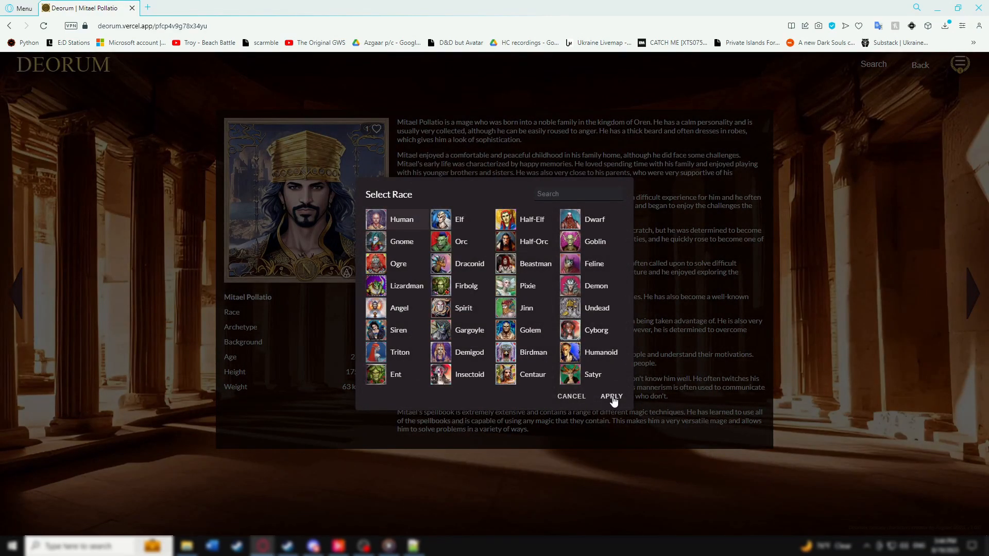
click(612, 396)
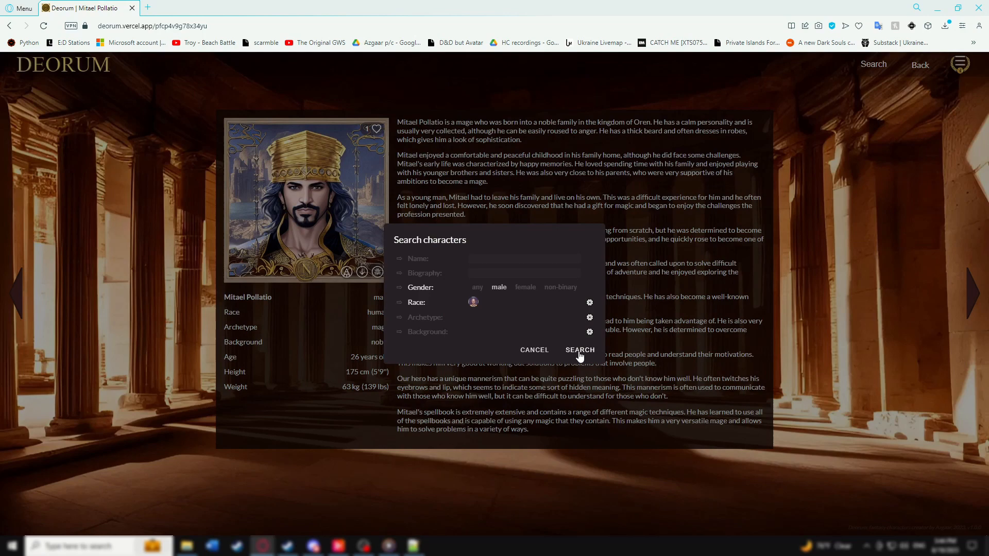
click(580, 350)
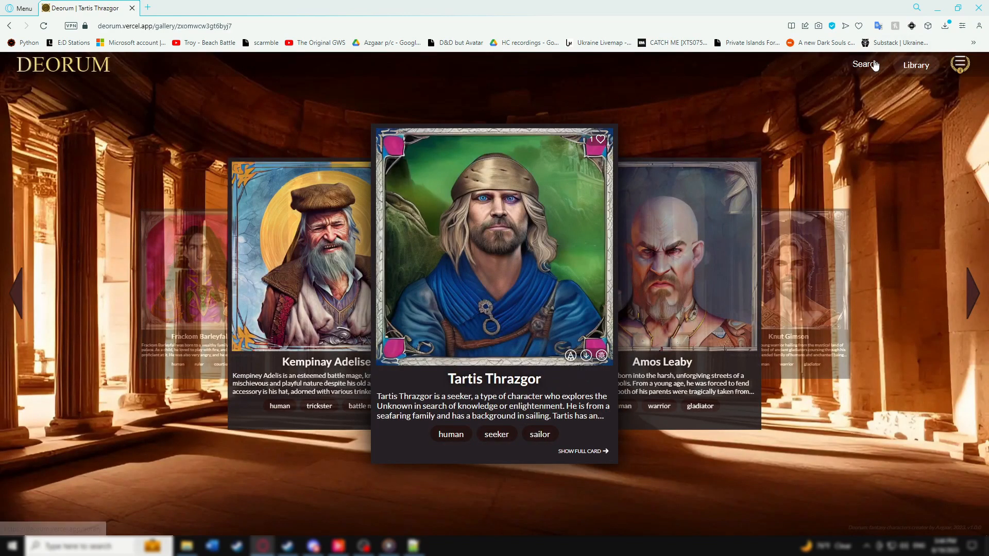
Step: Go back home and reopen the unfiltered gallery starting at Rebutia Daisypearl
click(865, 63)
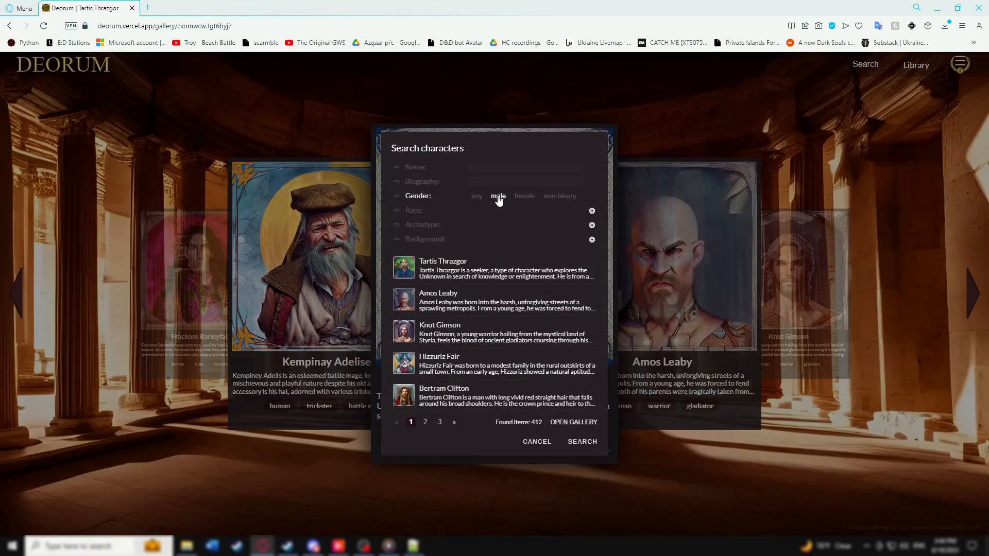
click(476, 195)
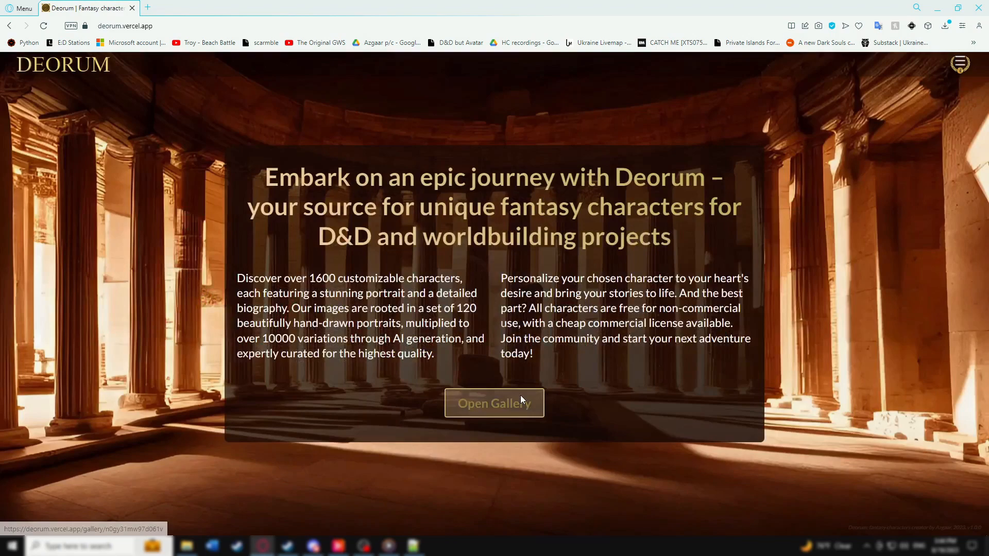
click(494, 403)
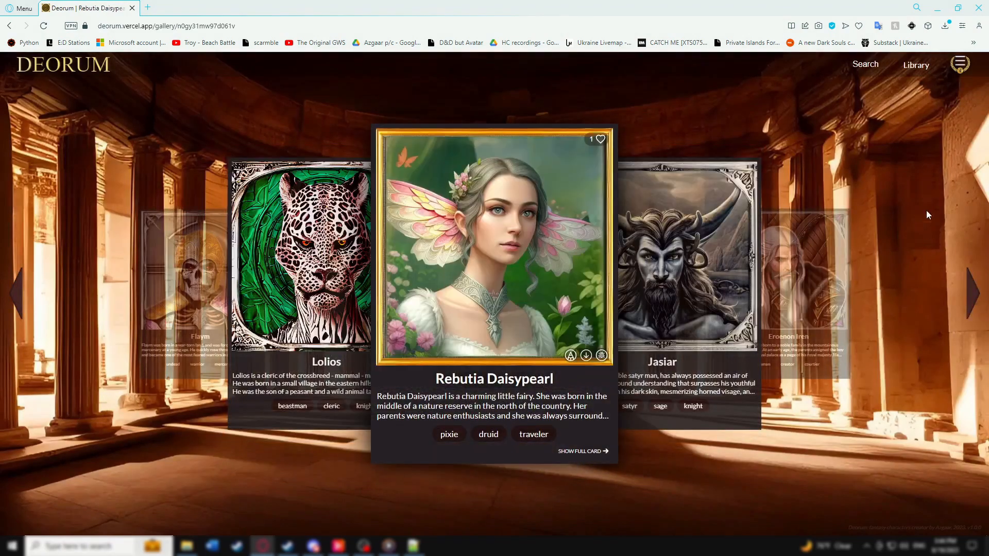
click(960, 64)
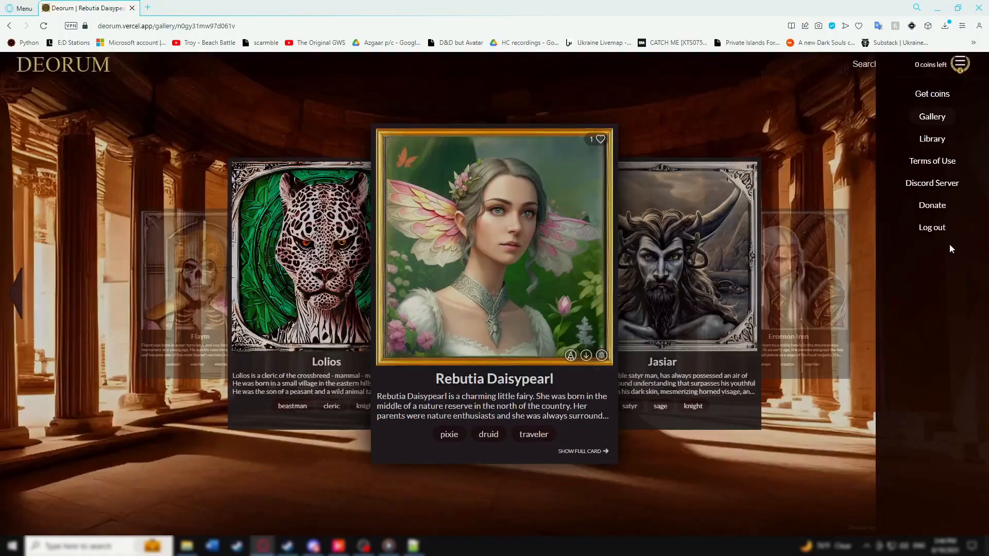
mouse_move(932, 138)
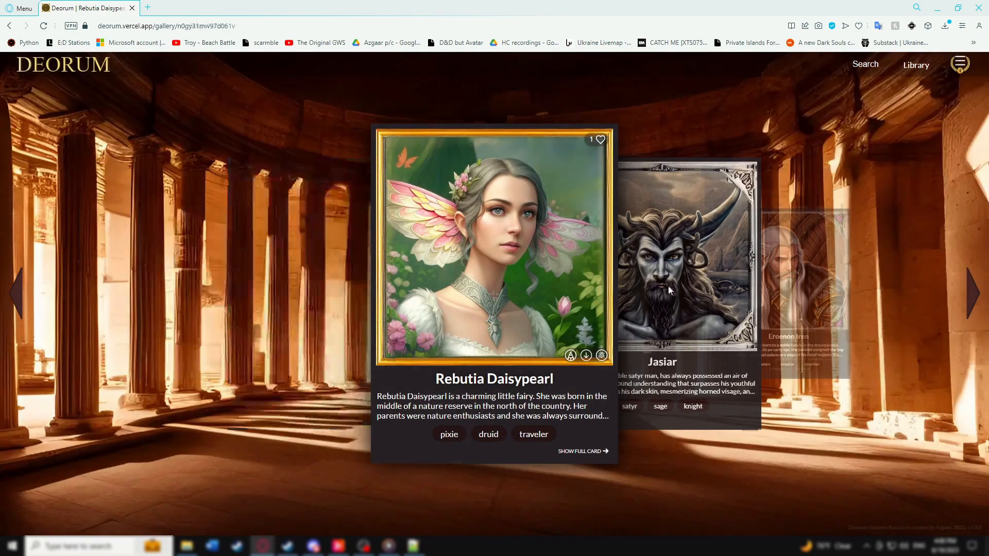
Step: Bring Eroenon Iren to the front of the gallery and show the site menu
click(973, 289)
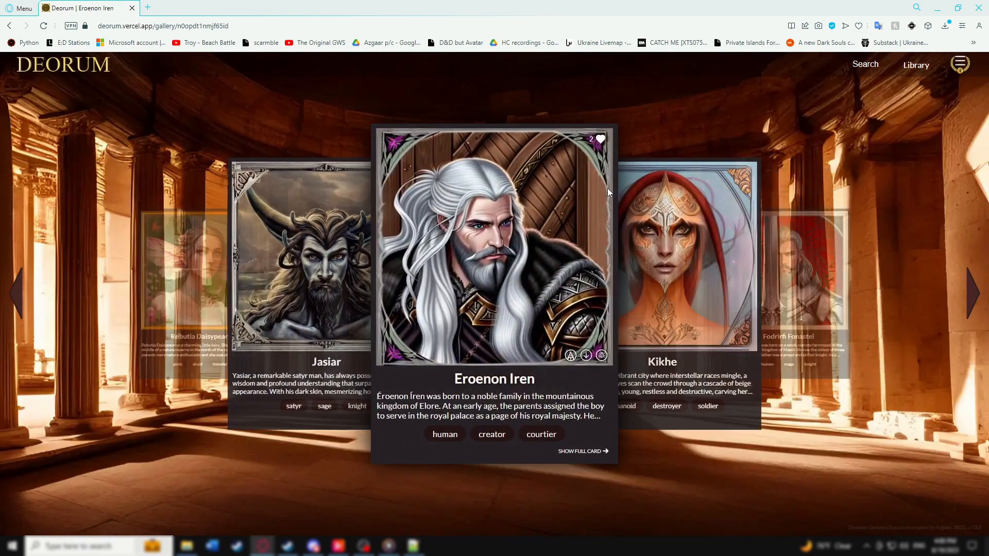
mouse_move(303, 245)
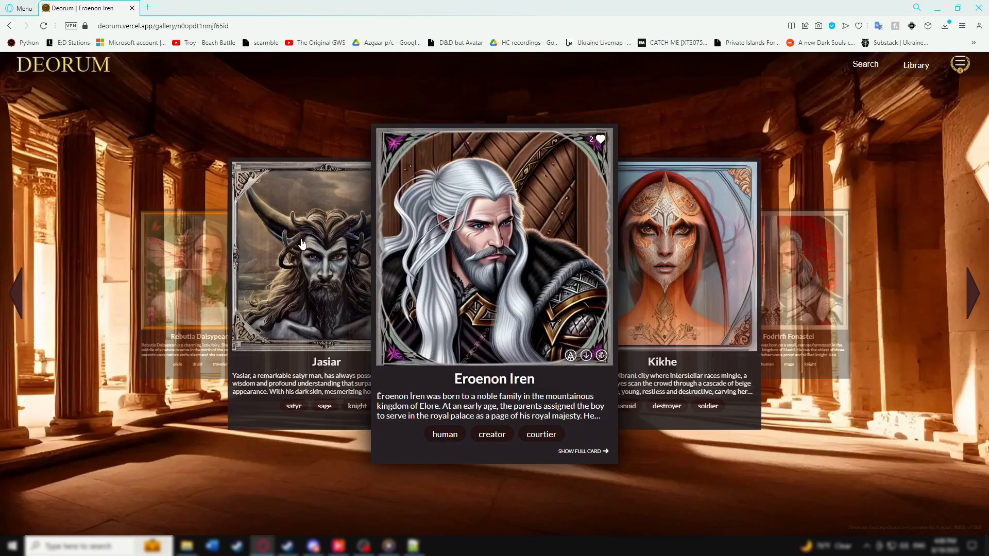
mouse_move(507, 169)
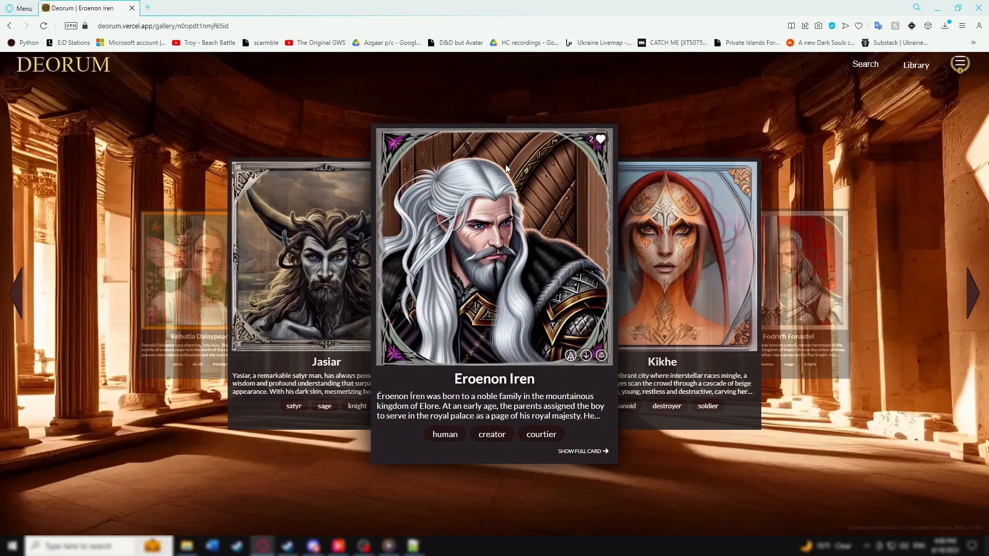
mouse_move(534, 218)
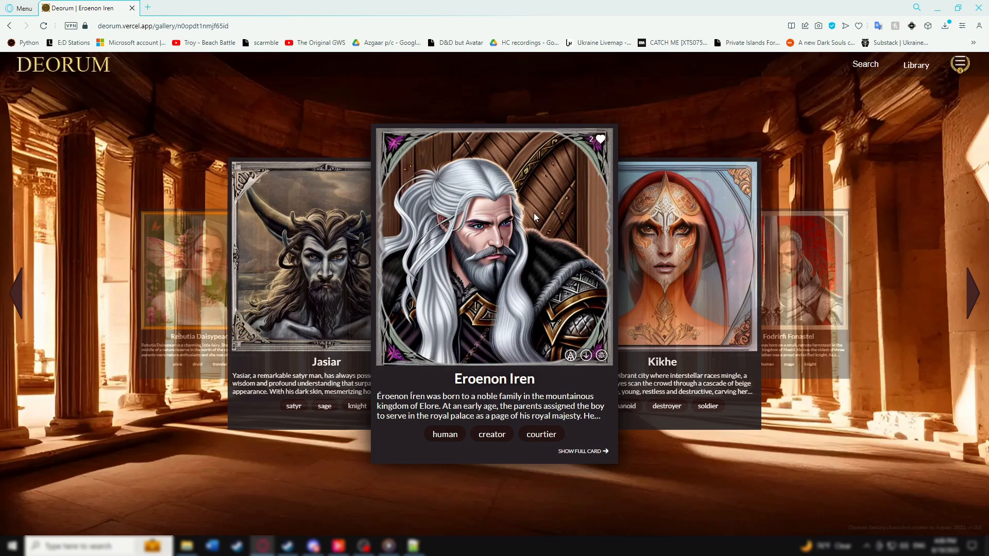
click(960, 64)
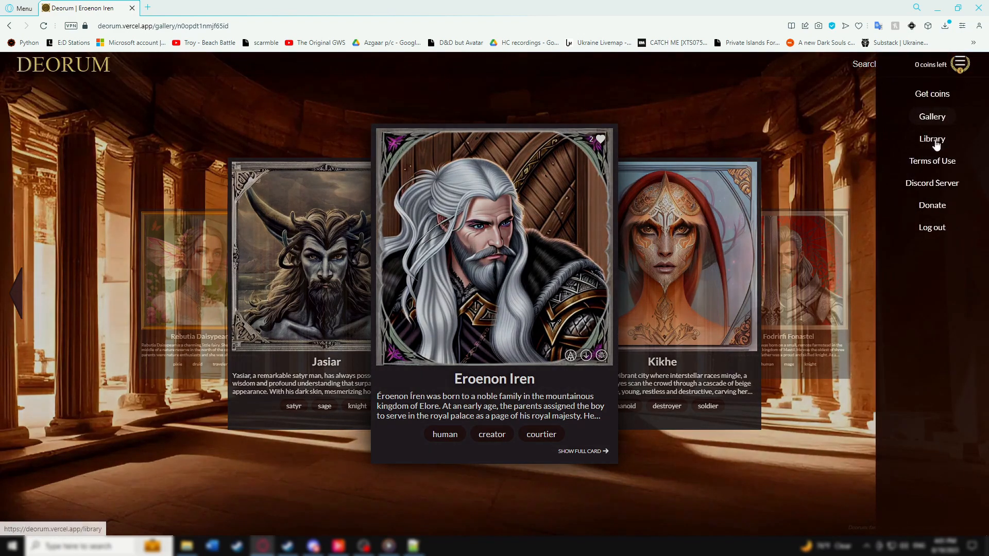
Step: Go to the library and begin editing the liked Eroenon Iren character
click(932, 138)
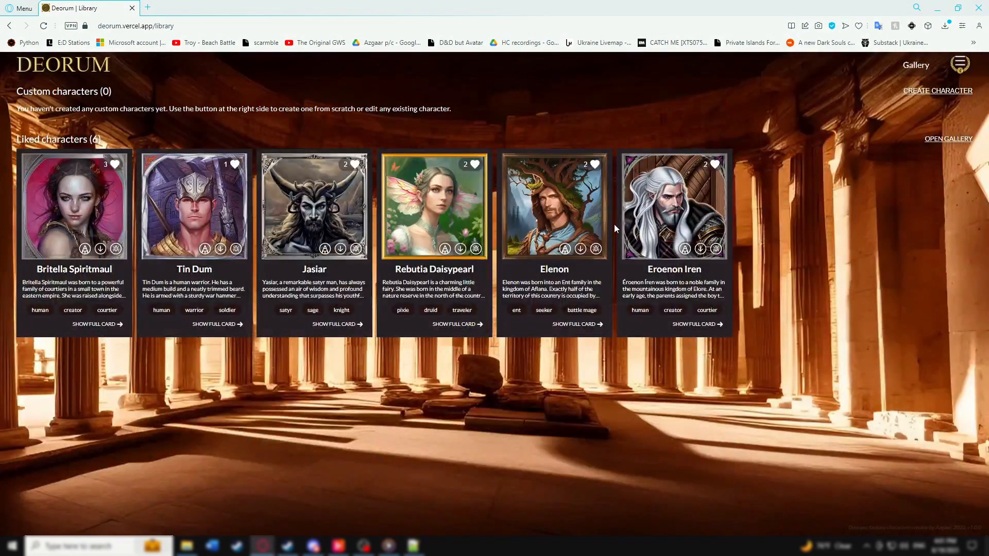
mouse_move(684, 248)
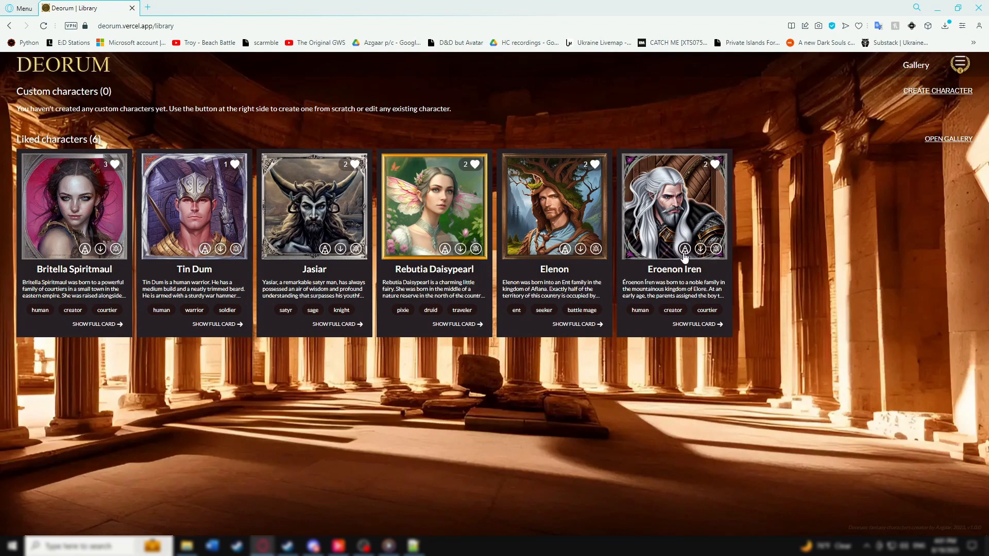
click(684, 248)
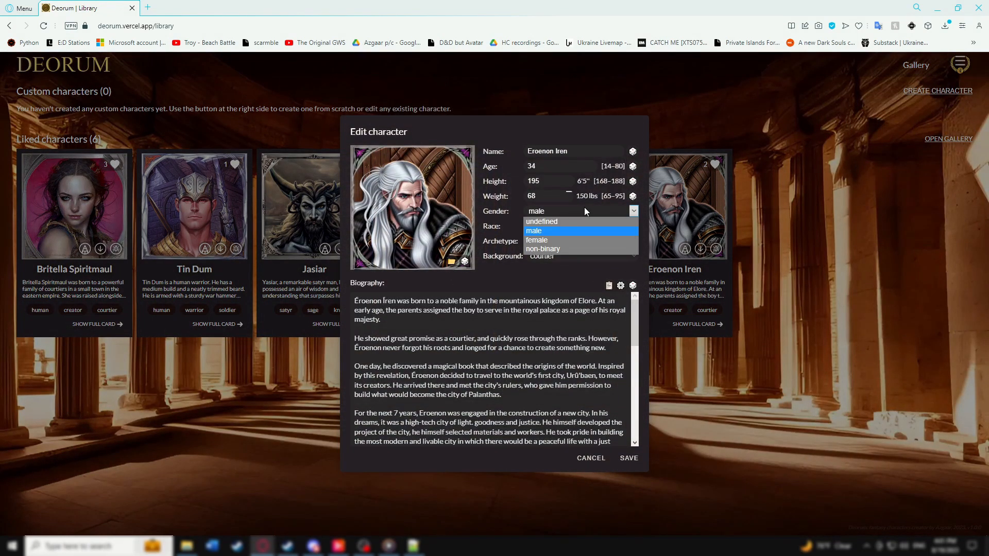
Step: Pick a gender and randomize Eroenon Iren's portrait to a newly generated one
click(537, 240)
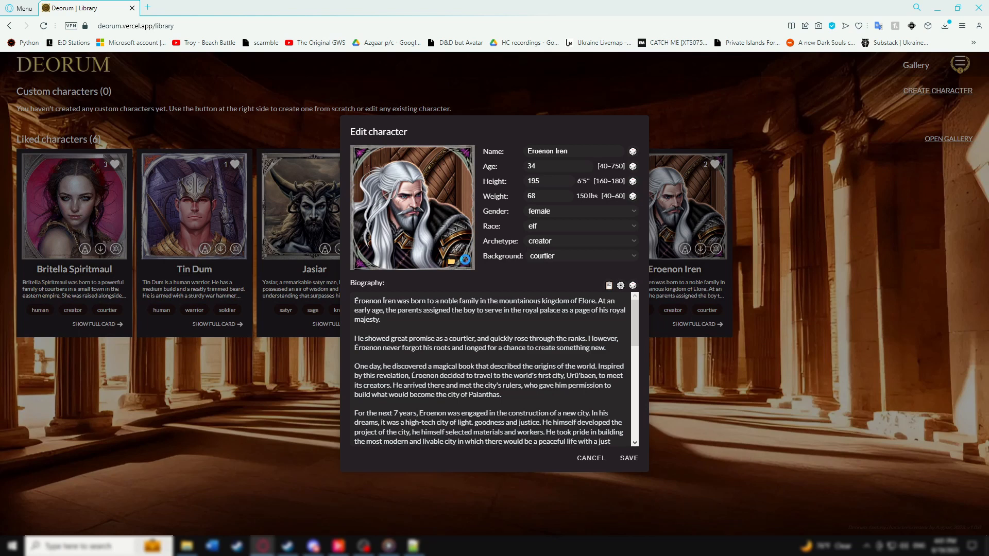
mouse_move(463, 264)
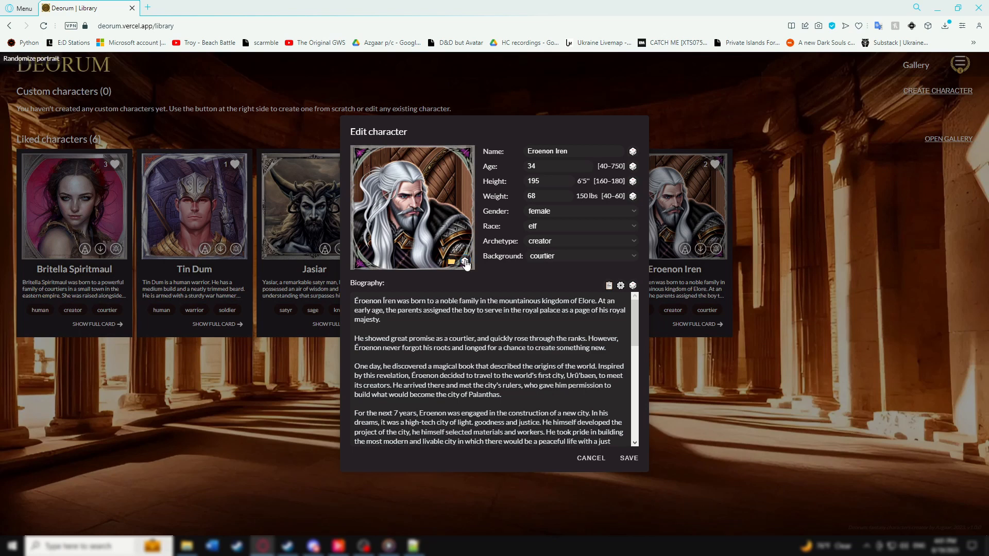
click(465, 261)
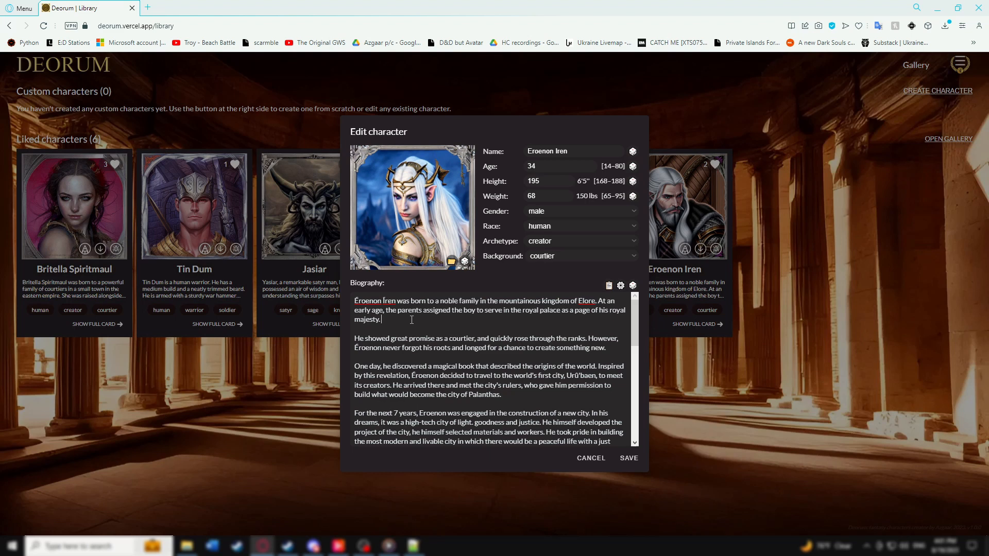
Step: Add 'Rivia' to Eroenon Iren's biography and bring up the GPT-4 biography prompt
text(Rivia)
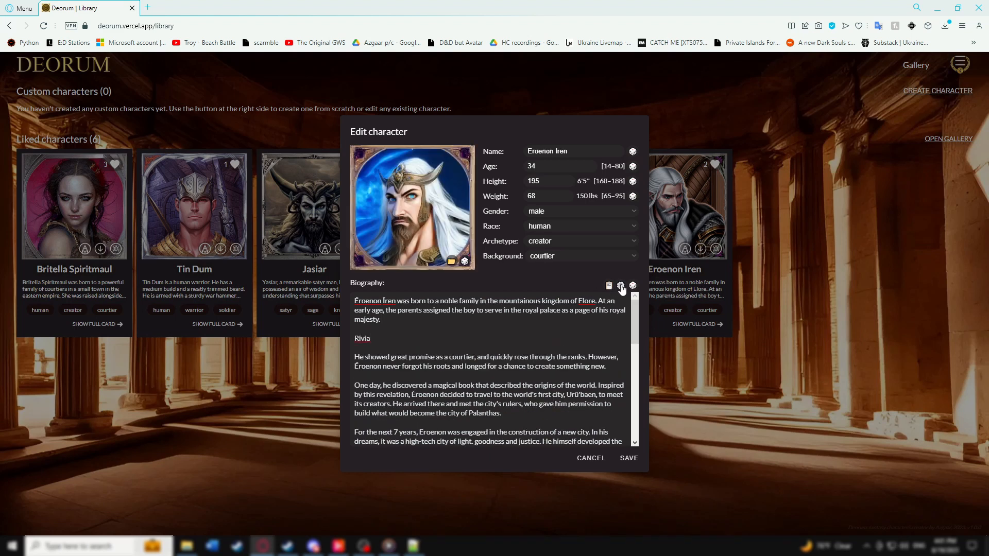
click(620, 286)
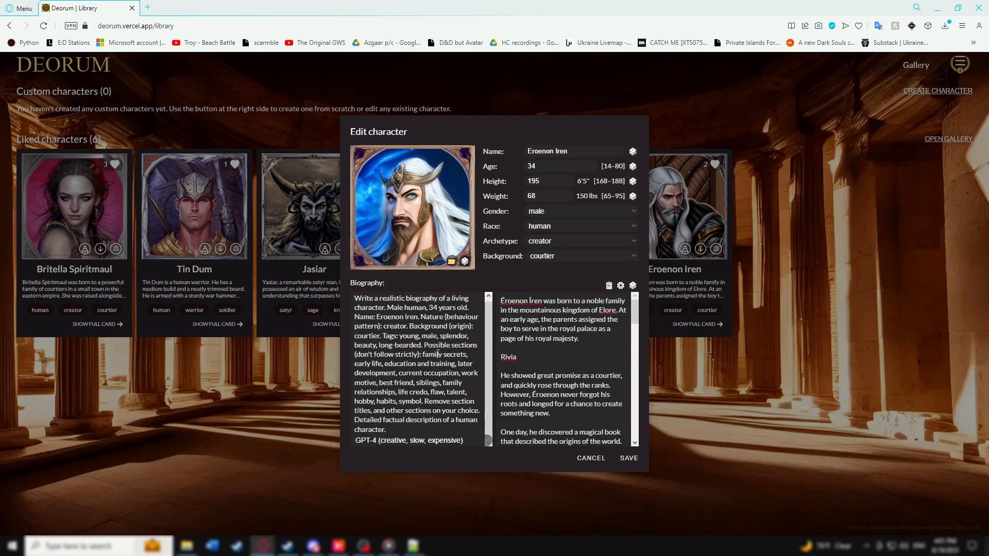
Step: Review the prompt, save Eroenon Iren as a custom character and view his full card
drag(355, 298, 432, 347)
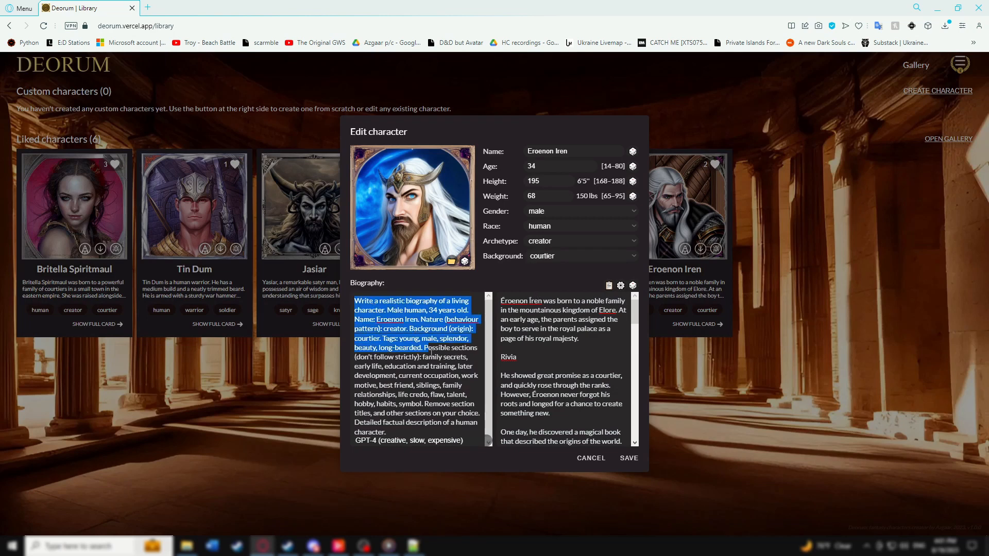
click(455, 429)
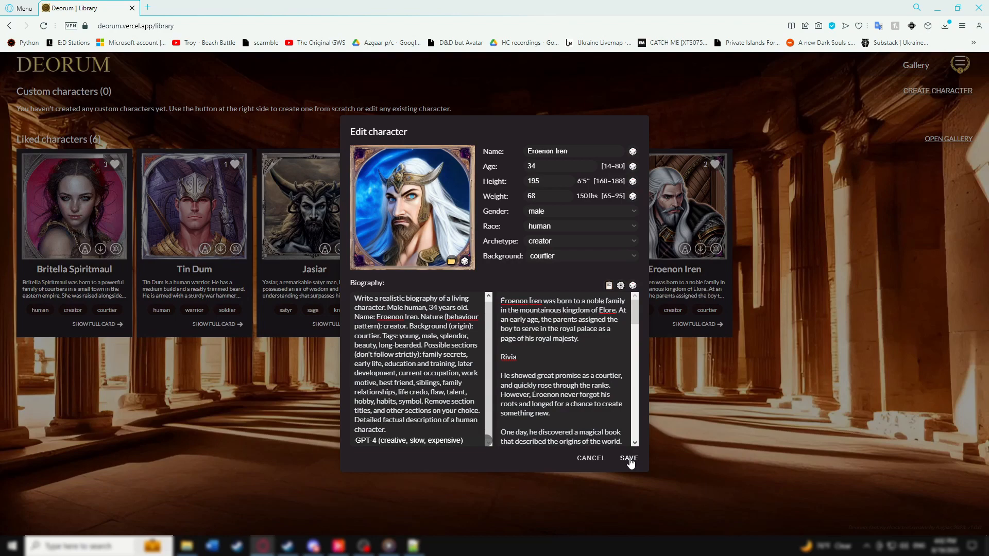
click(628, 458)
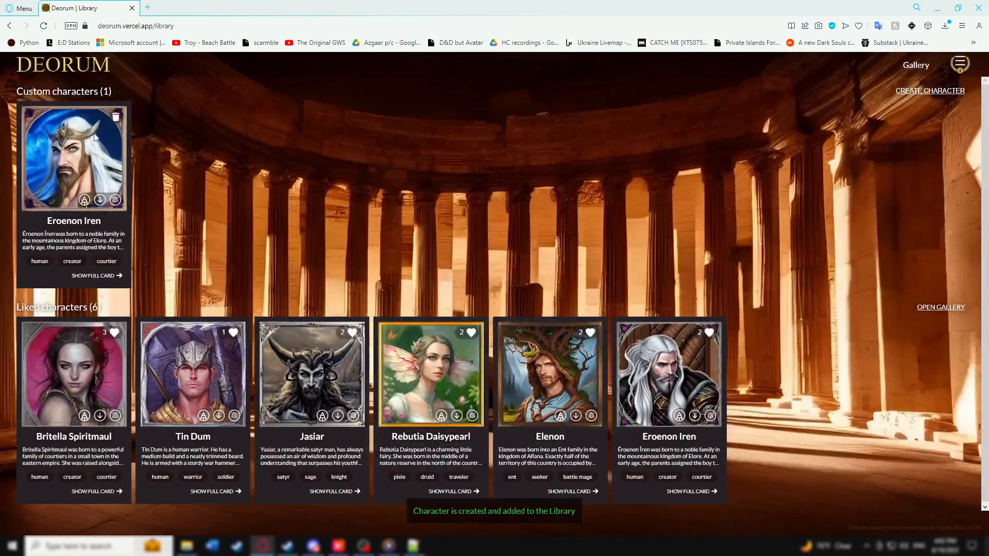
click(93, 277)
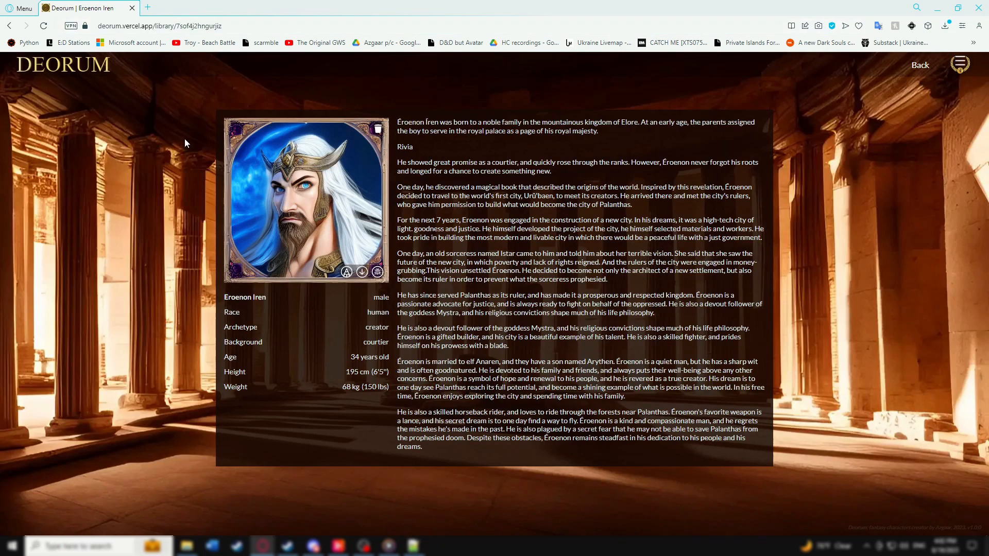
mouse_move(797, 156)
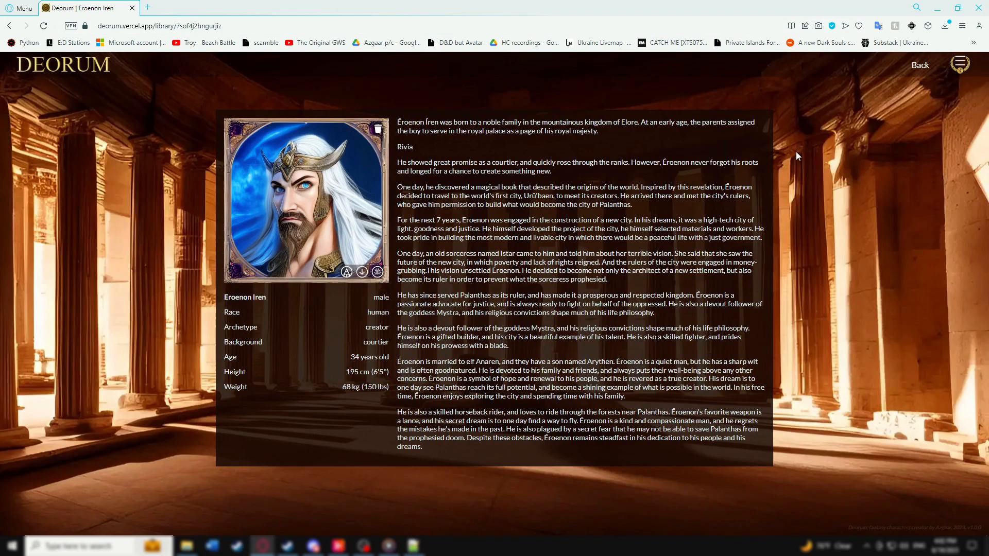
mouse_move(220, 111)
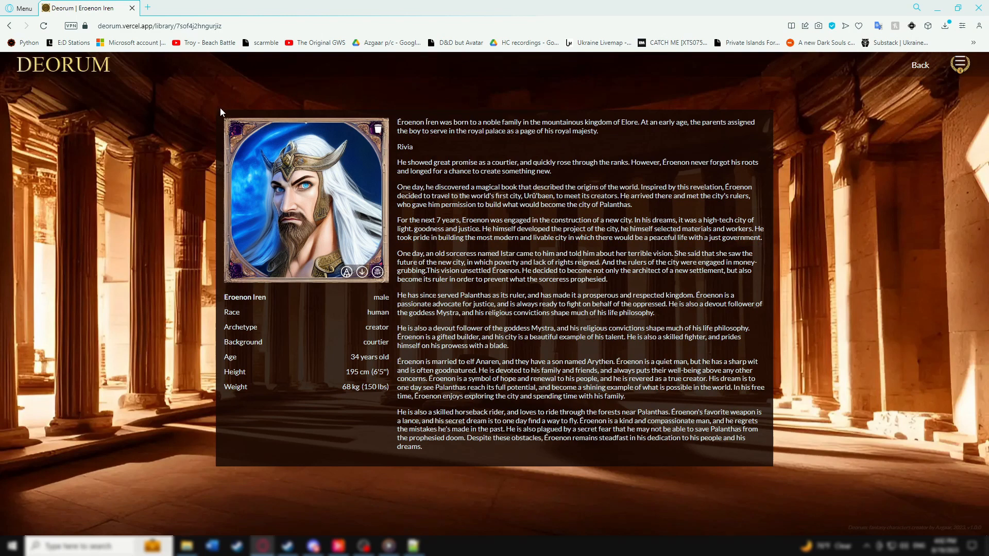
mouse_move(221, 116)
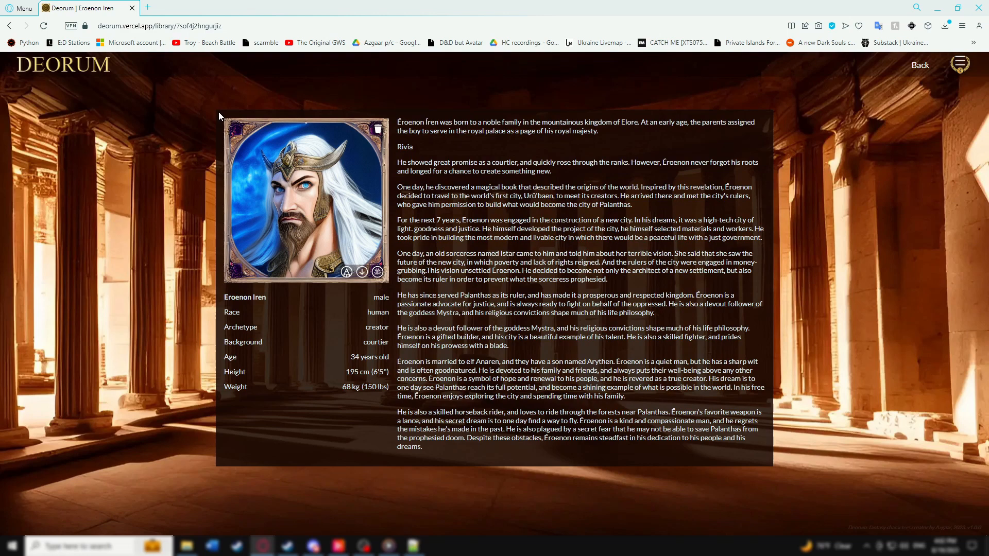
mouse_move(194, 121)
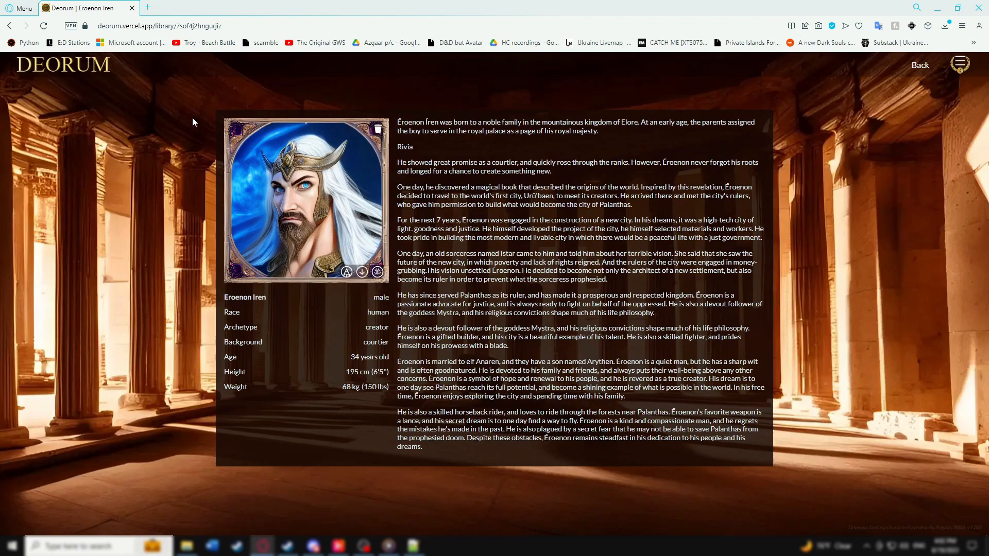
Step: Return to the Deorum home page with the welcome introduction
click(920, 64)
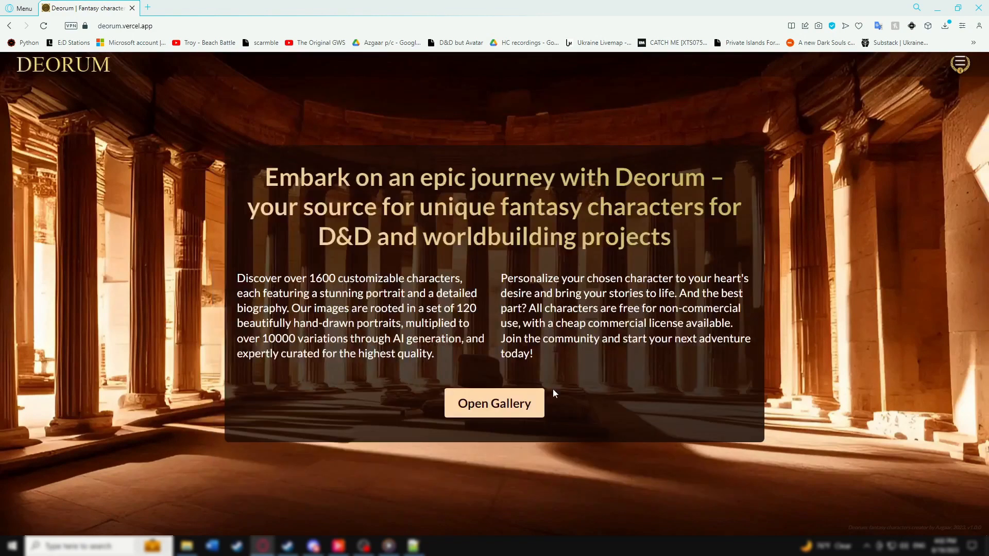